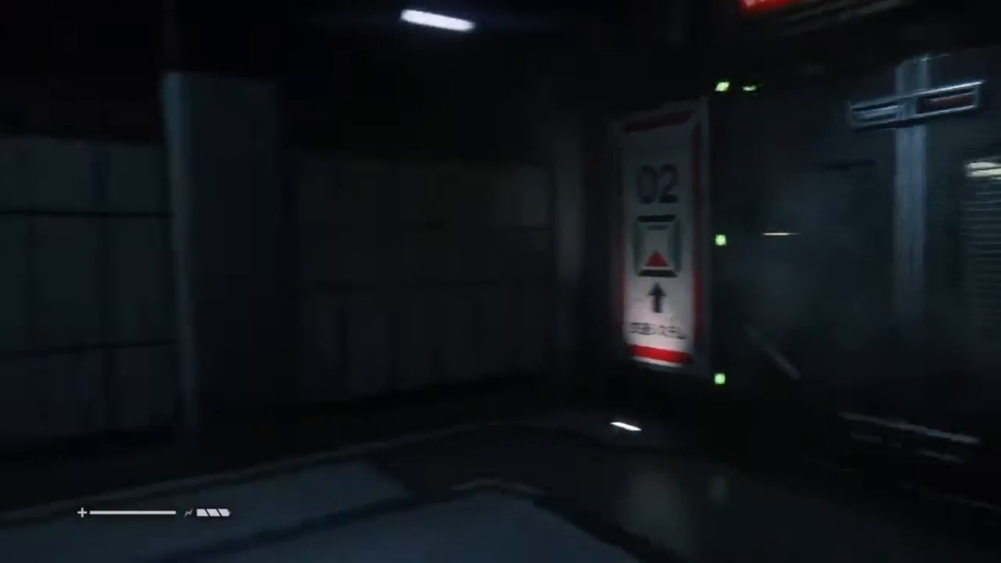
scroll(right, 3)
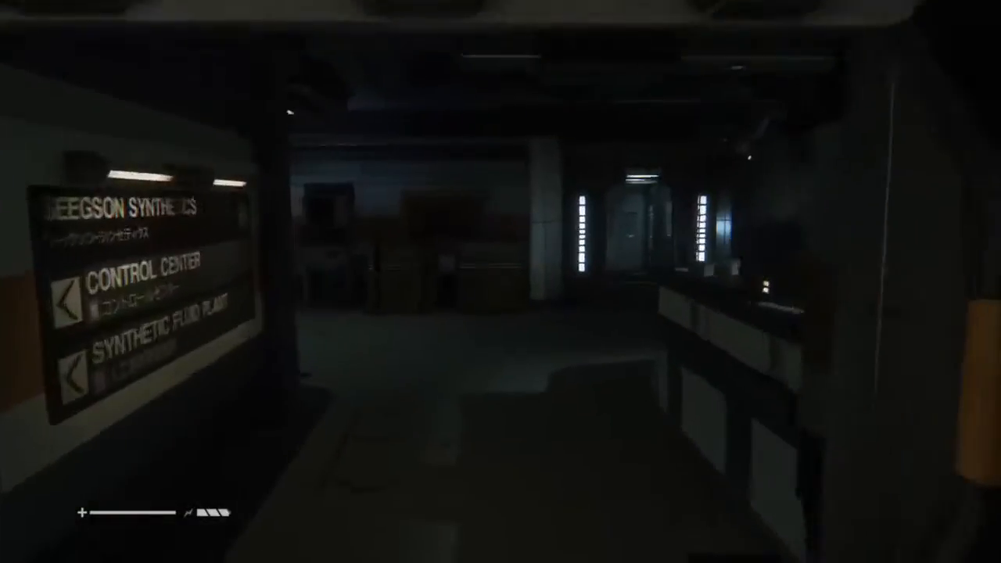
mouse_move(501, 281)
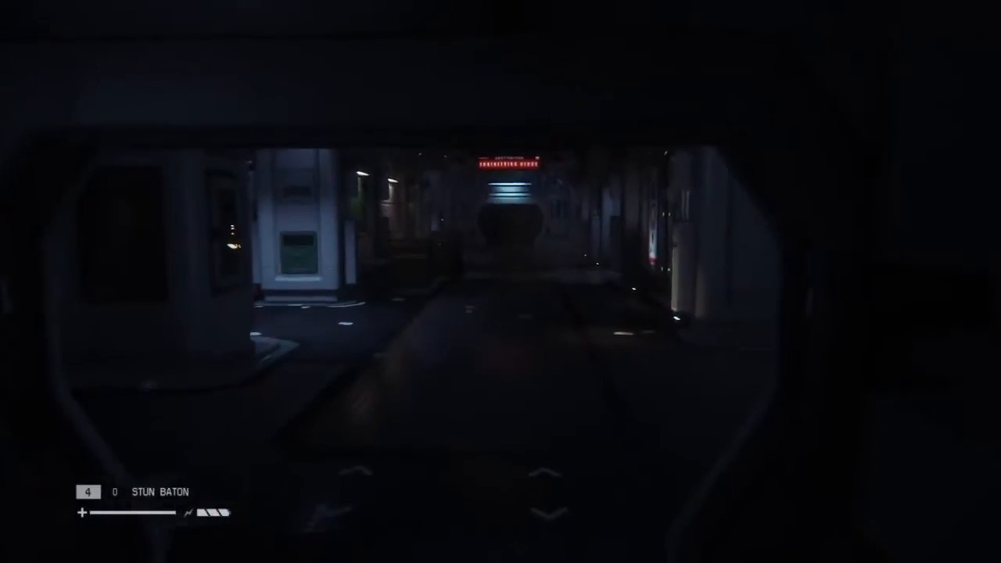
mouse_move(501, 281)
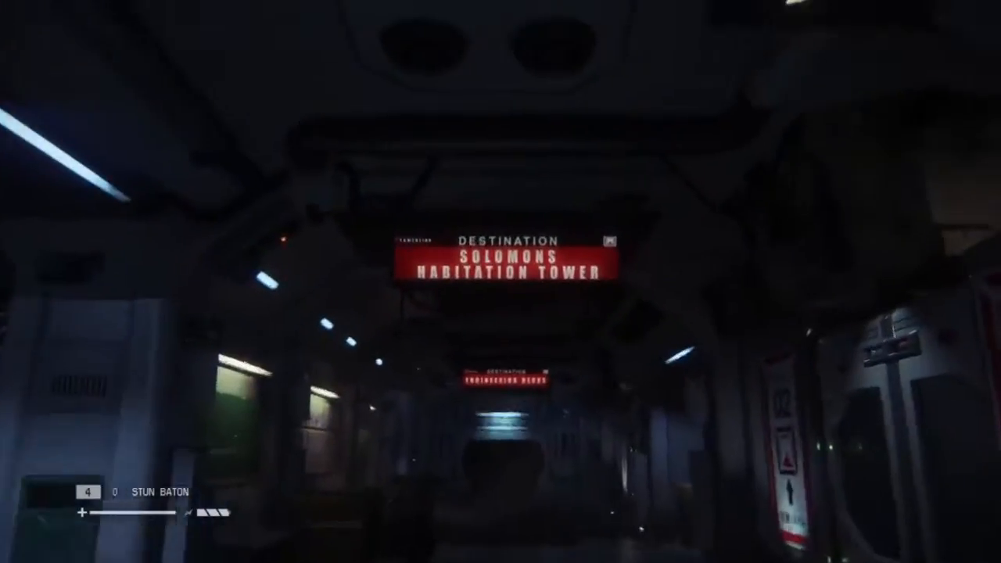